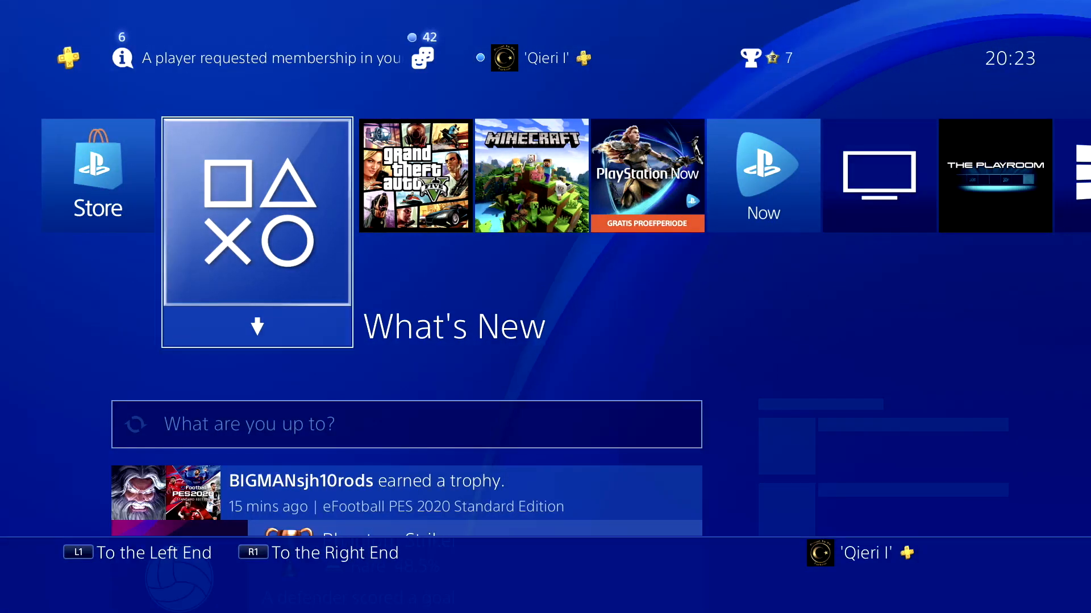
Step: Launch the PlayStation Store from the home screen and reveal its side menu with Bibliotheek, Codes inwisselen and Betaalmethode
scroll("right", 3)
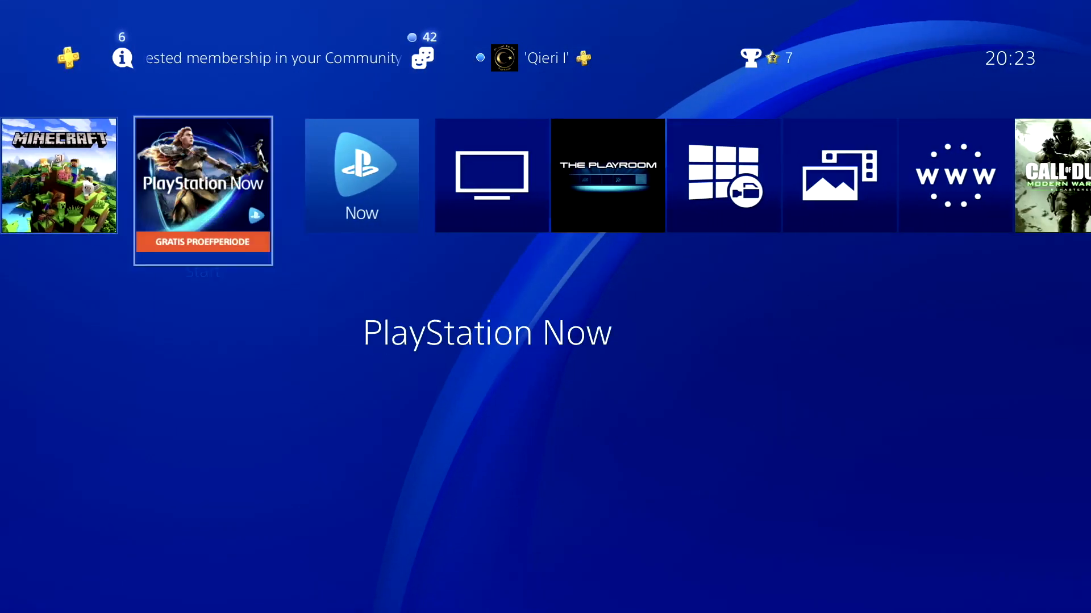
scroll("right", 3)
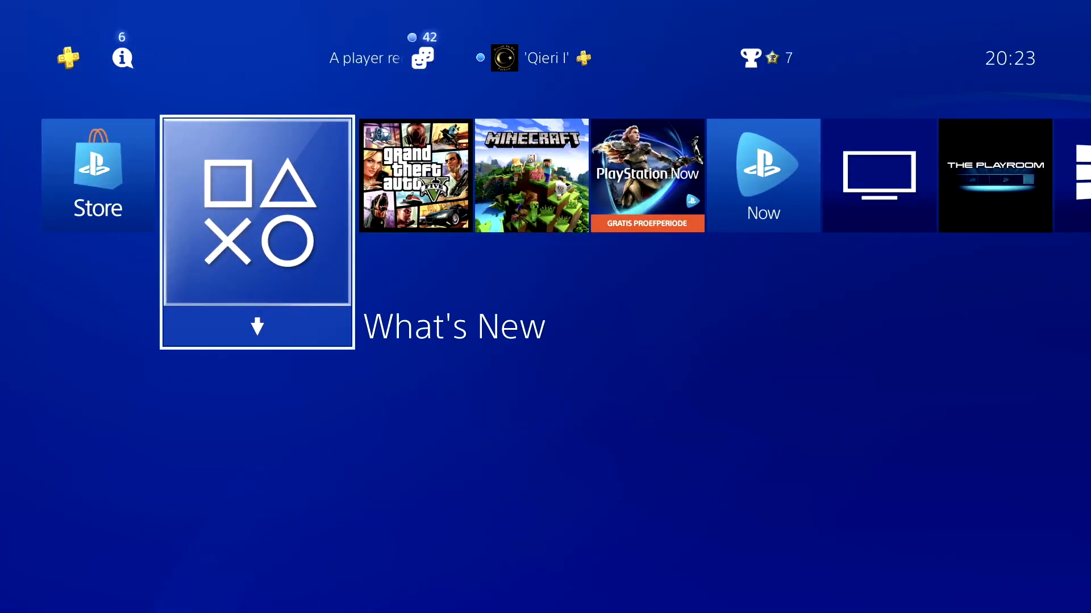
left_click(257, 216)
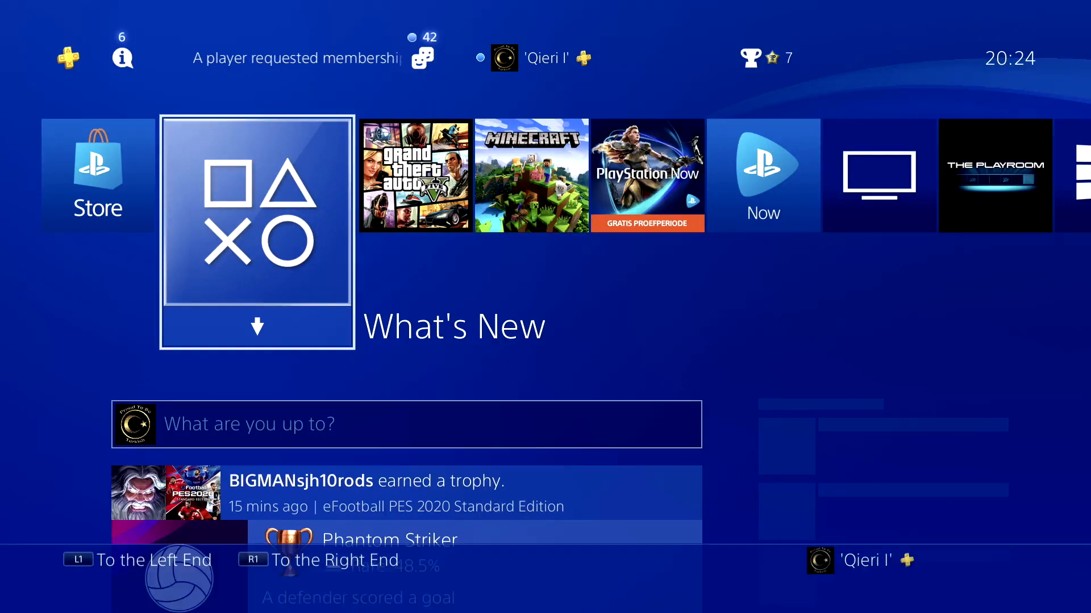
scroll("left", 3)
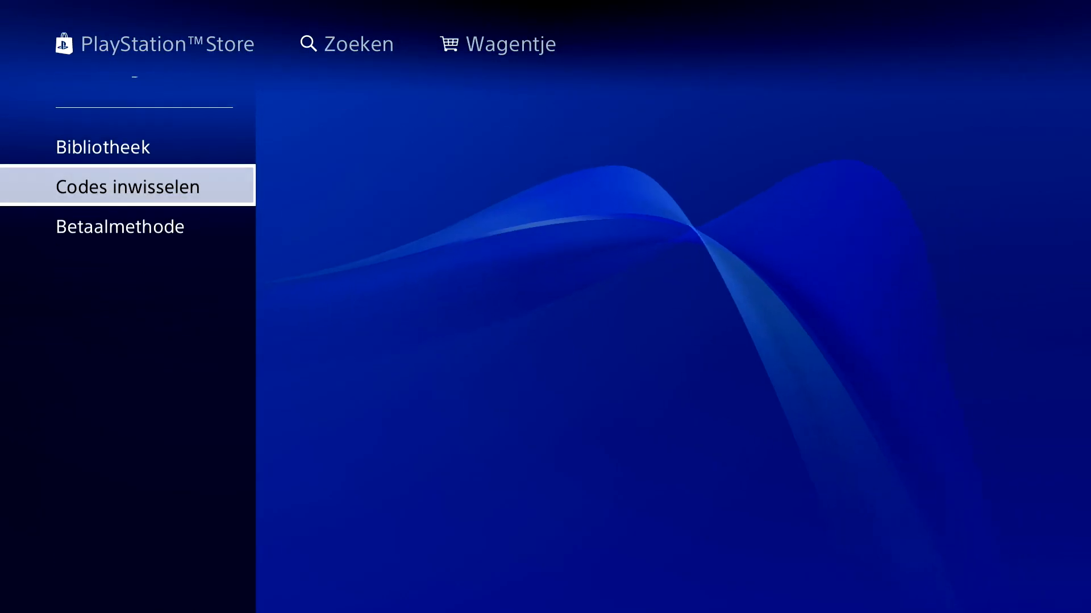
Step: Exit the PlayStation Store back to the PS4 home screen with What's New highlighted
left_click(126, 185)
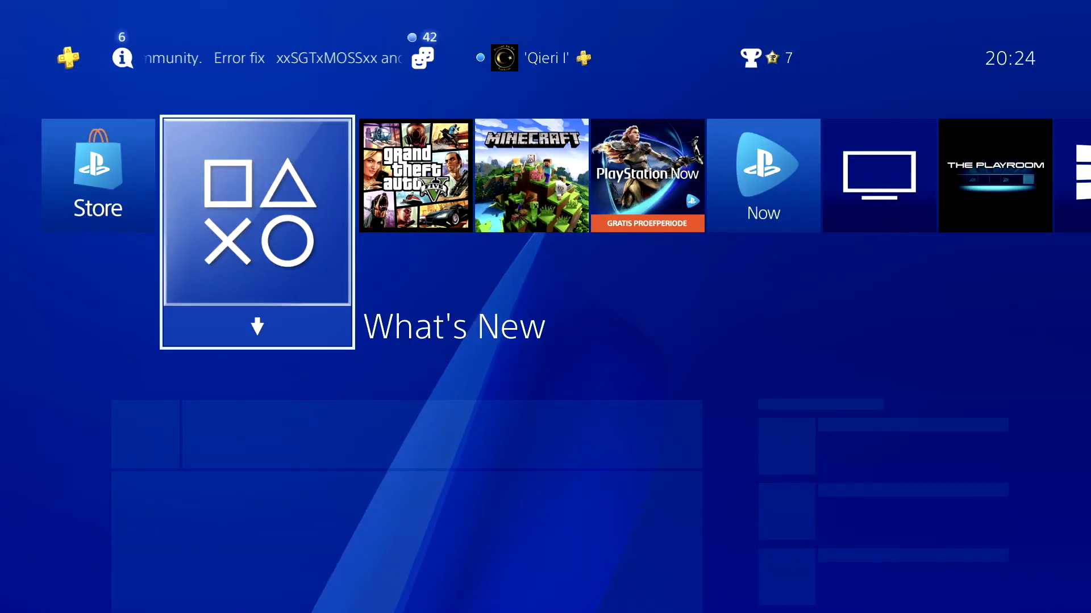
scroll("left", 3)
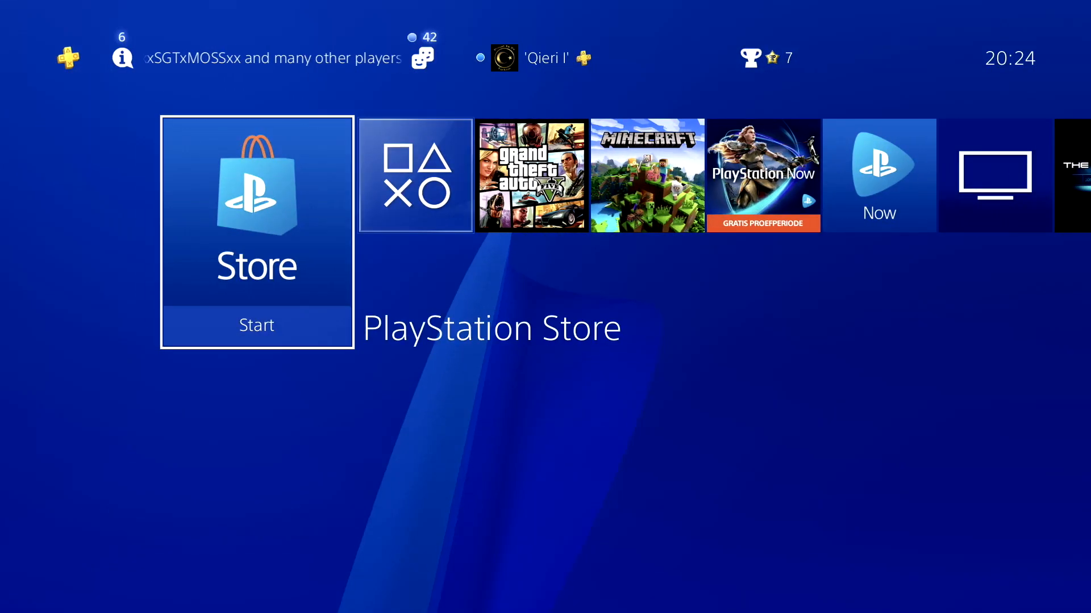
scroll("right", 3)
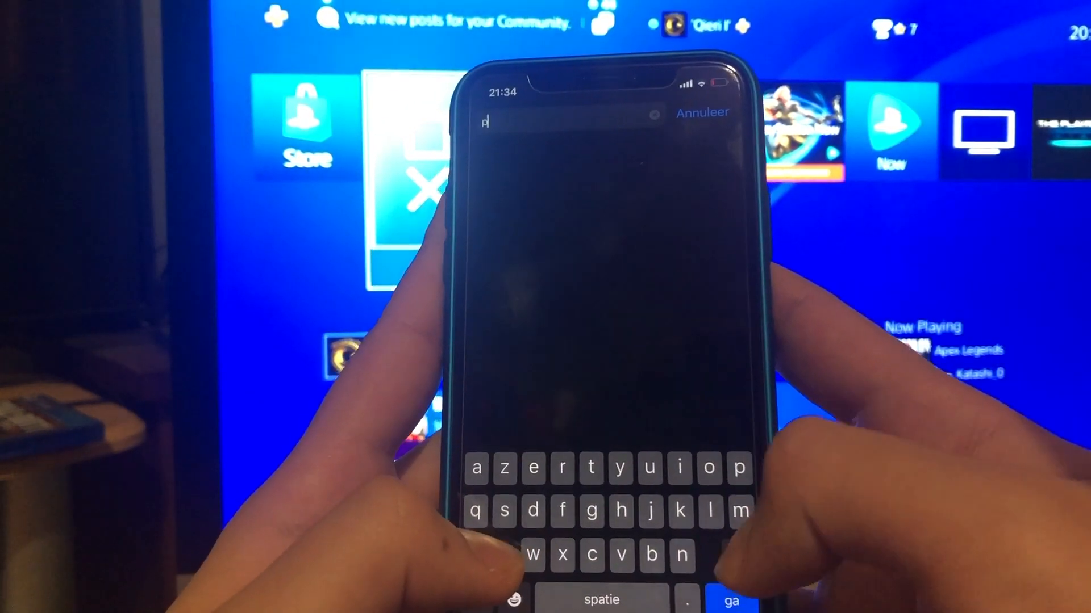
Step: Search Google for 'psn login' in Safari to list the Sony Entertainment Network sign-in pages
type("sn")
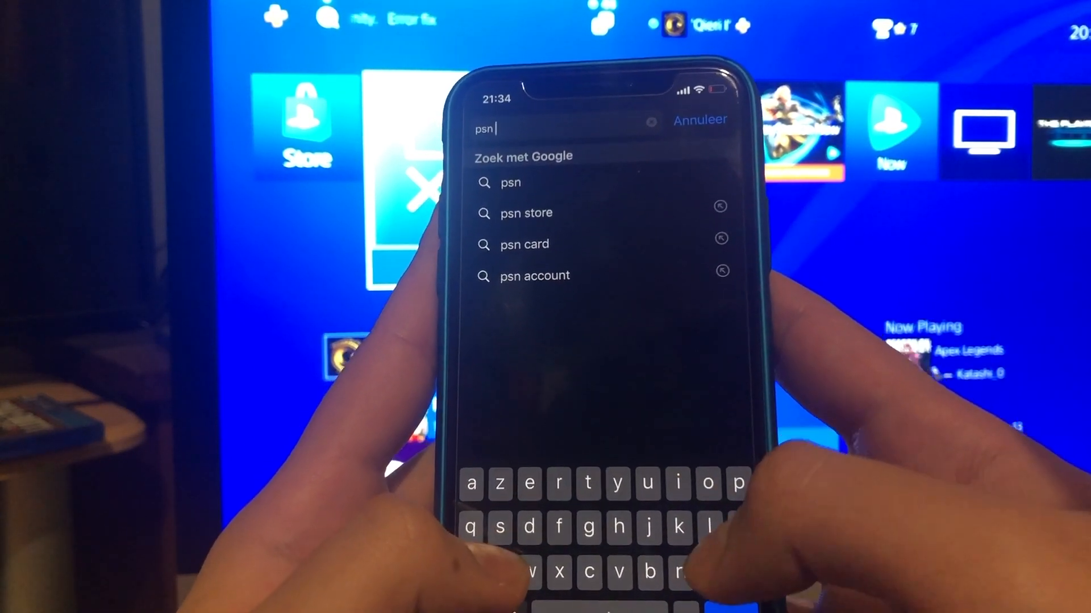
type("lo")
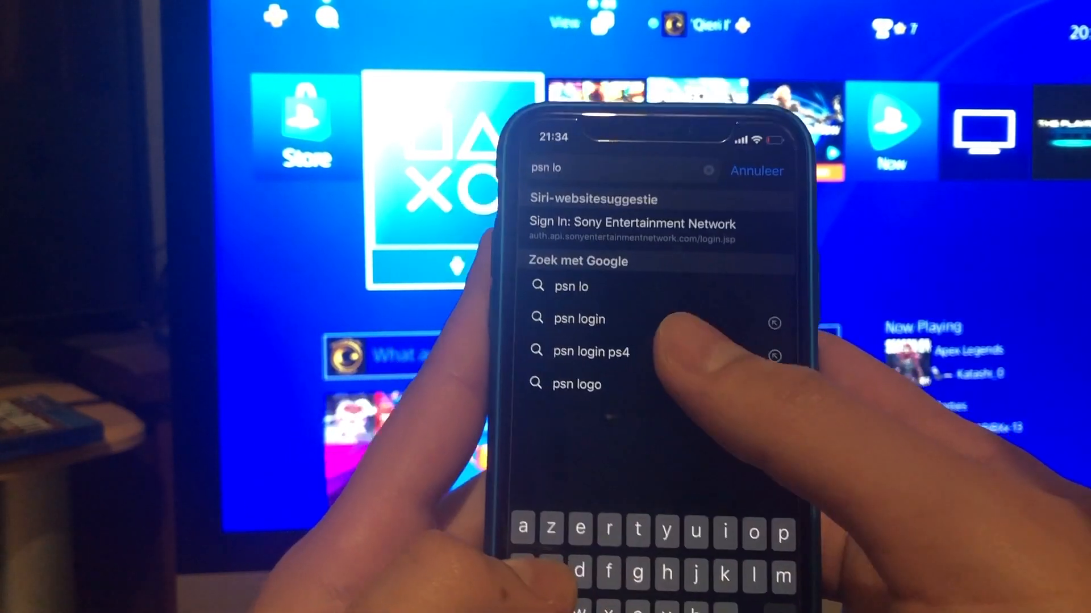
left_click(578, 318)
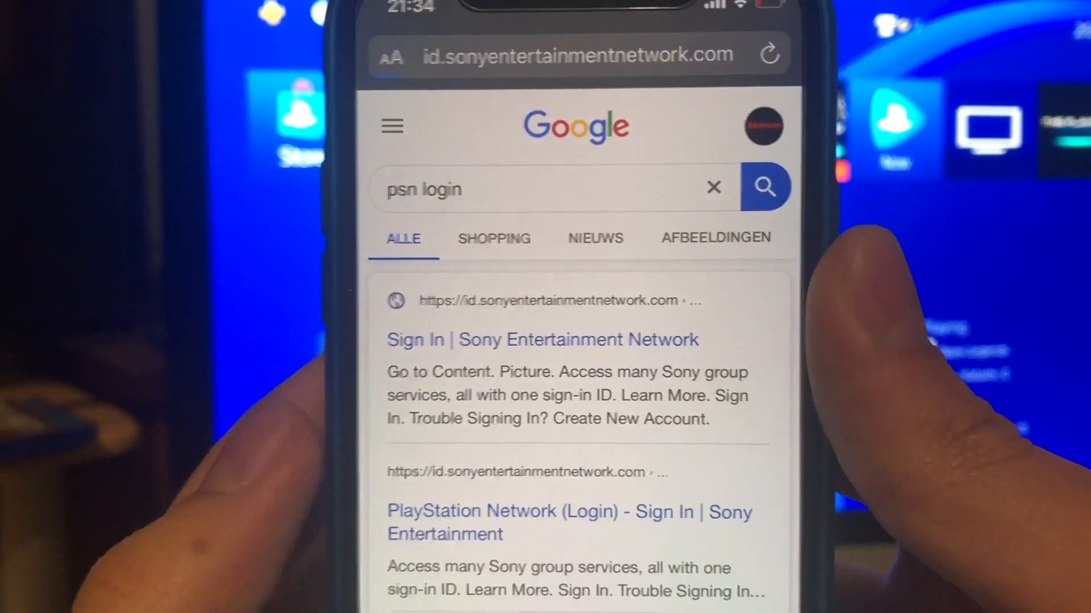
Step: Follow the 'Sign In | Sony Entertainment Network' result to reach the signed-in account settings menu
left_click(542, 340)
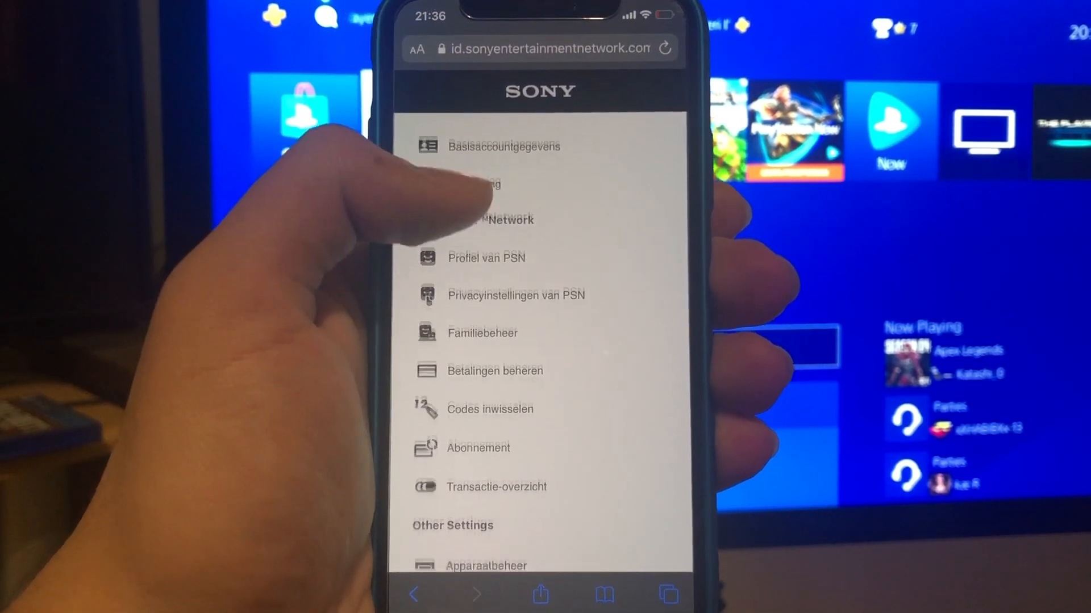
Step: Move down the account menu toward the PlayStation Store's PS4 listing sorted by release date
scroll("down", 3)
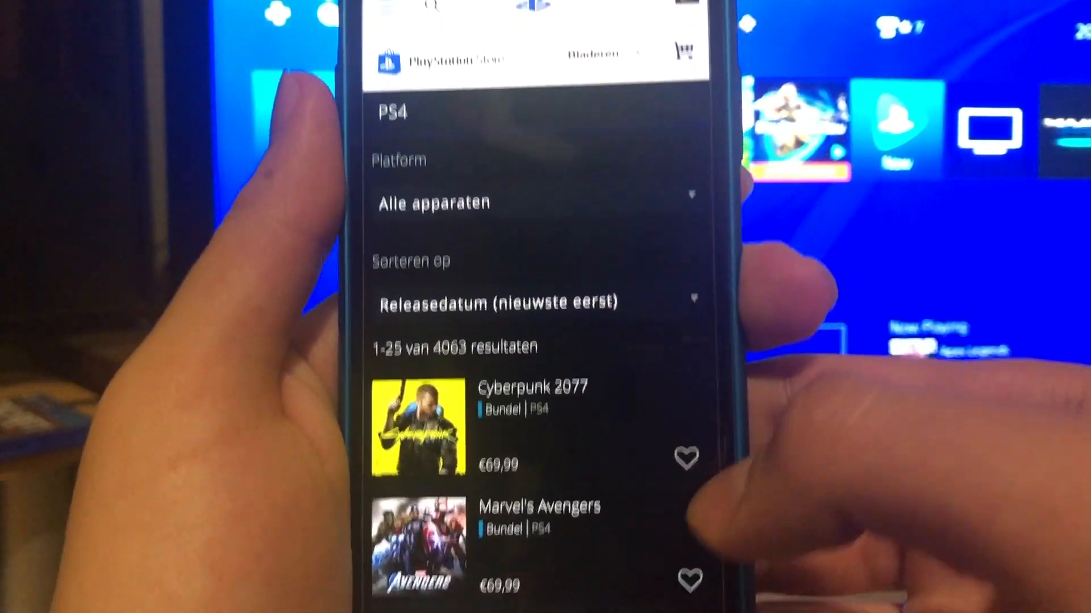
Step: Scroll back up the store listing before switching to the PS4 browser's account management page
scroll("up", 3)
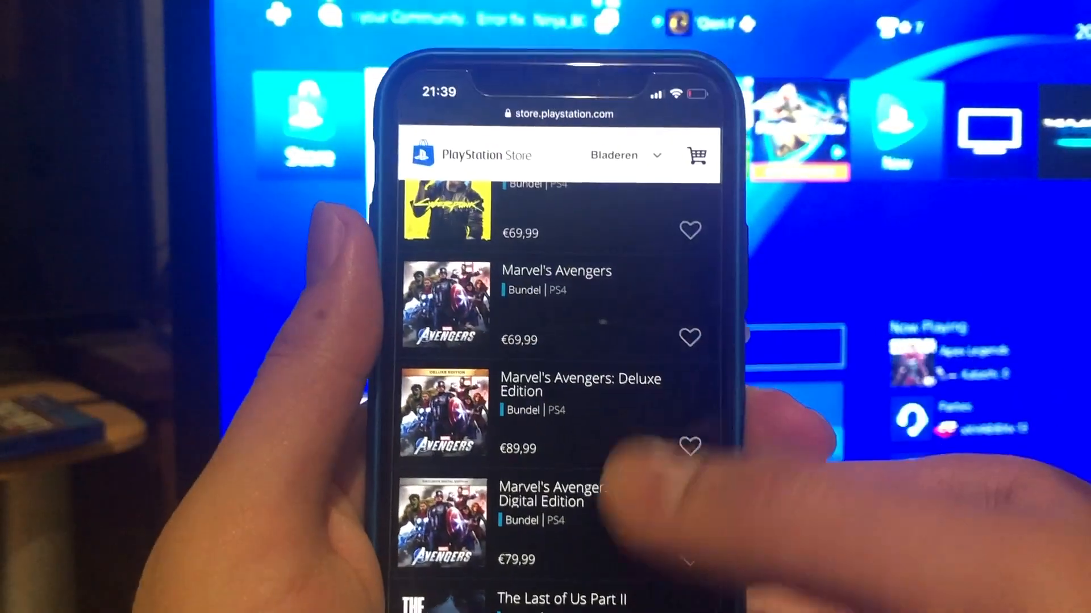
scroll("up", 3)
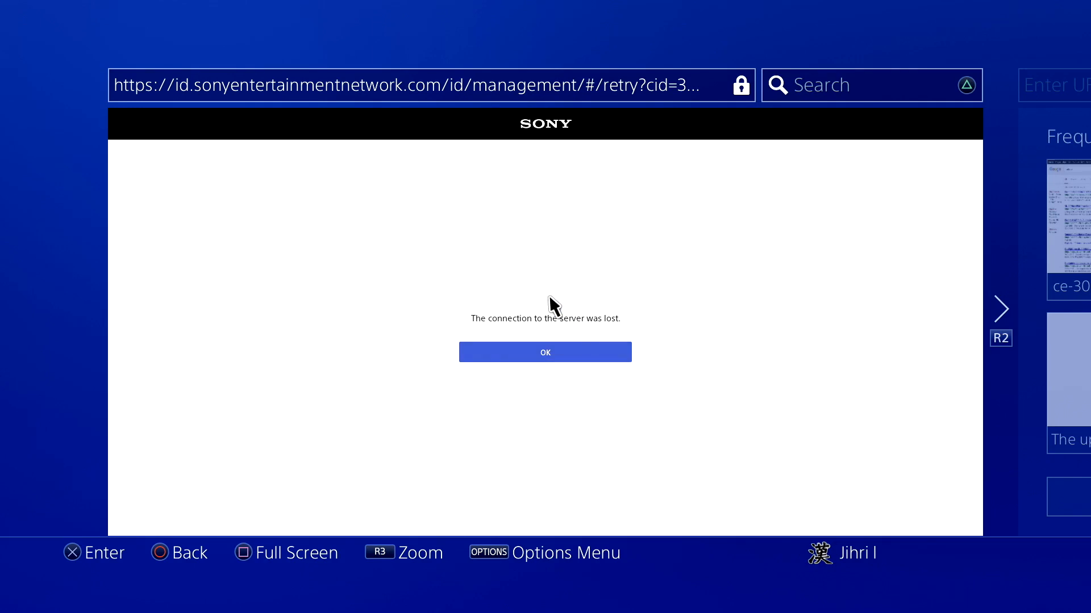
mouse_move(400, 119)
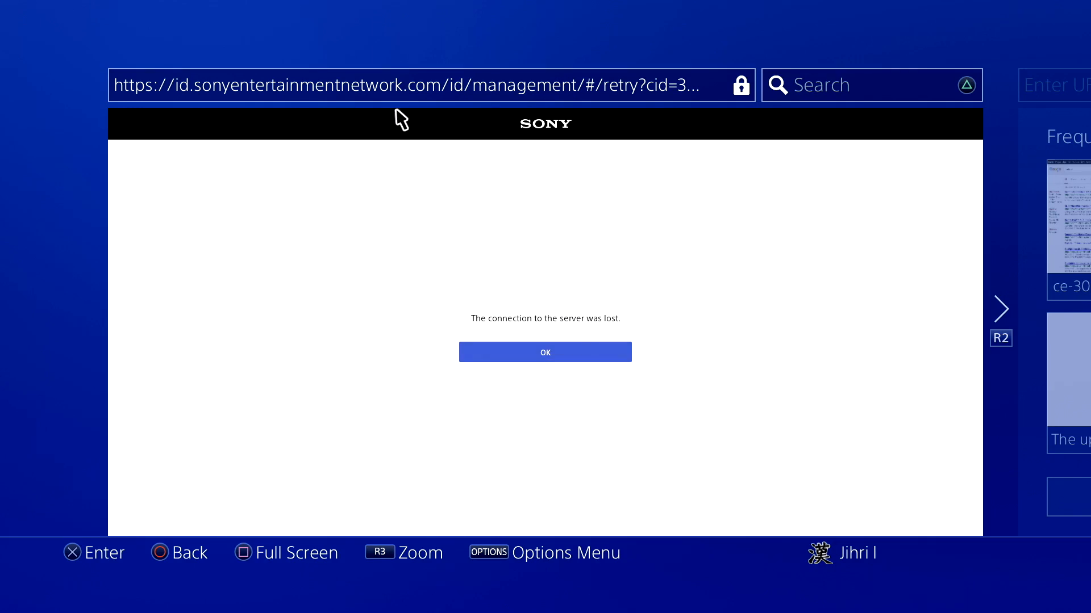
mouse_move(571, 349)
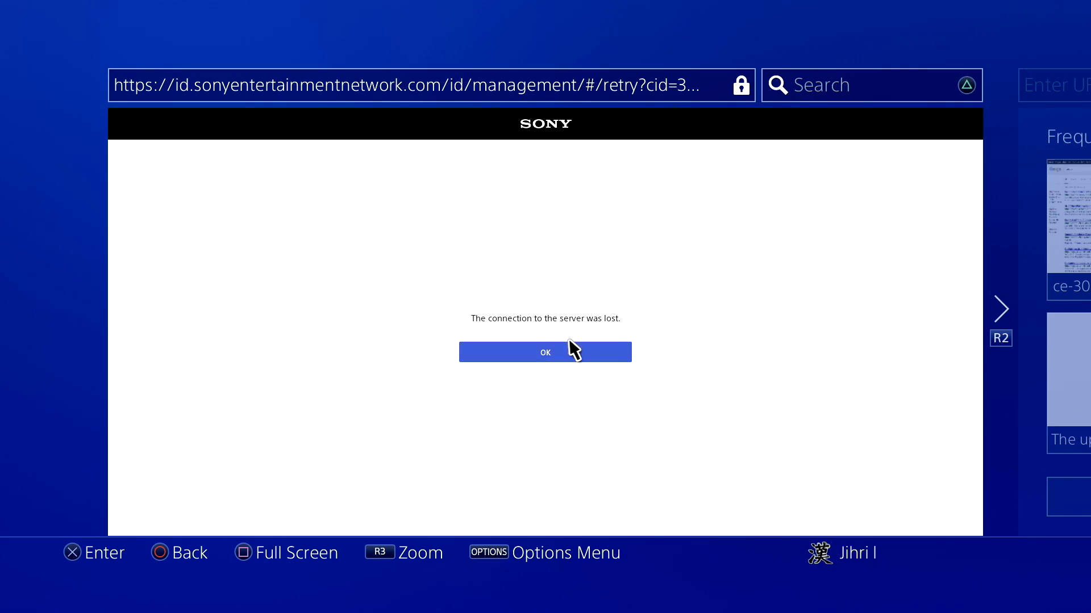
mouse_move(468, 308)
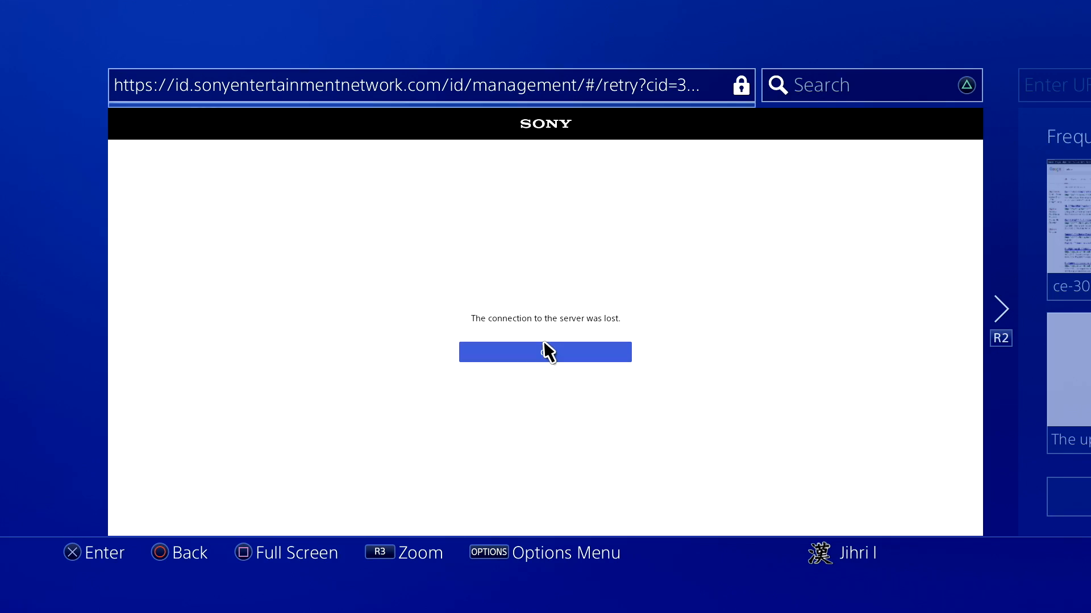
Step: Reload after the lost-connection error and select 'Abonnement' in the sidebar, raising the 'Je gaat naar een andere pagina' dialog
left_click(545, 352)
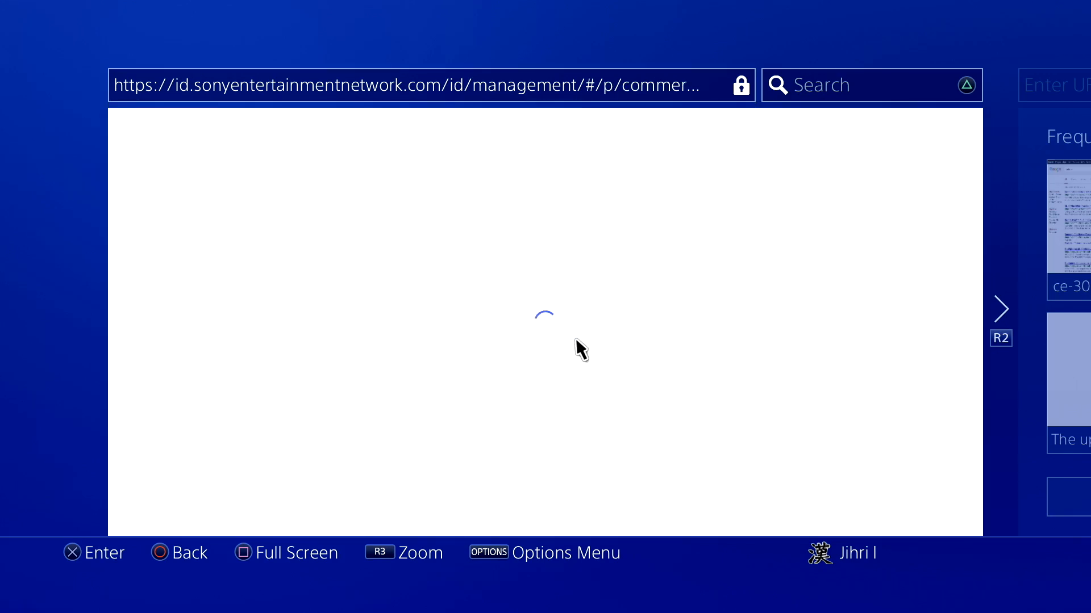
mouse_move(905, 118)
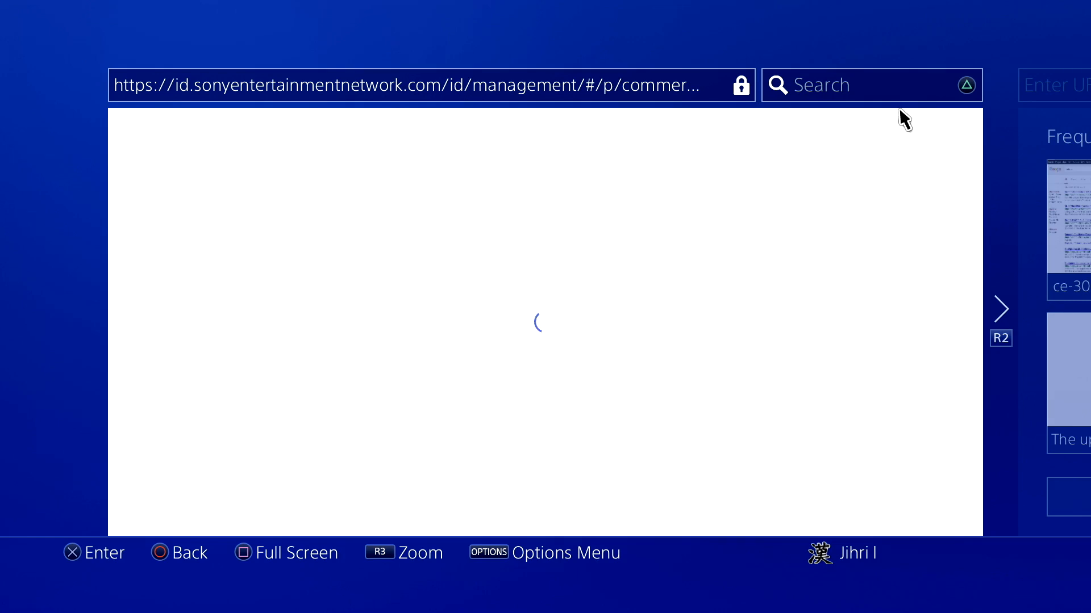
mouse_move(637, 402)
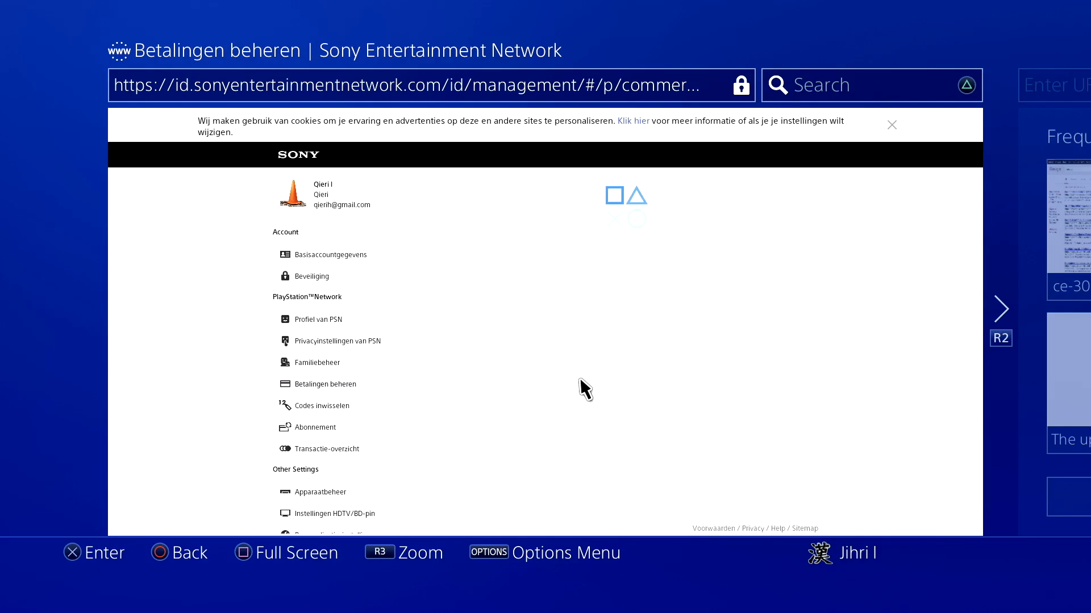
mouse_move(339, 384)
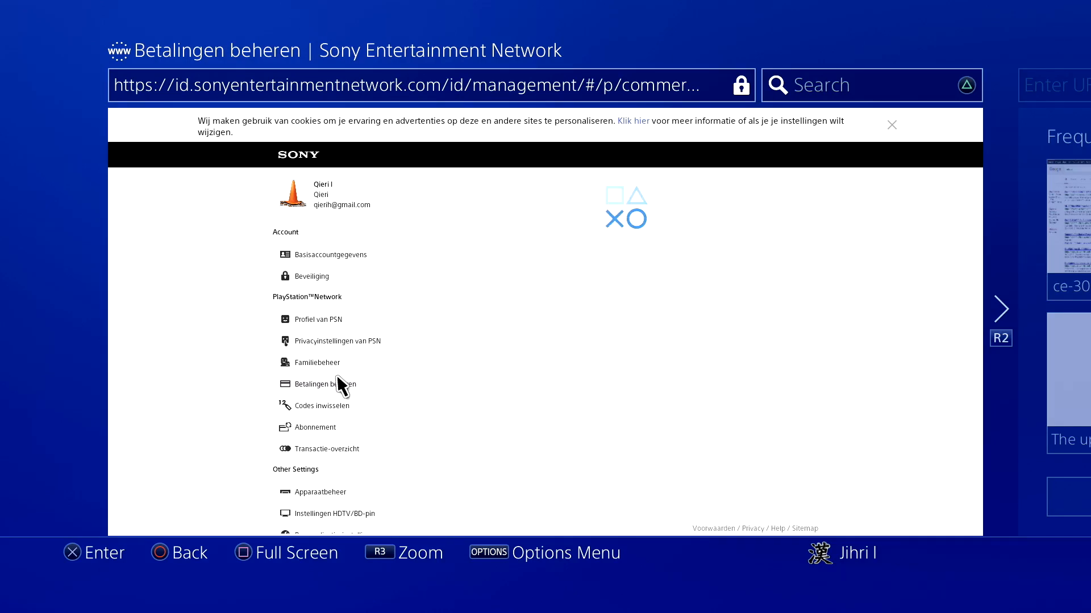
scroll("down", 3)
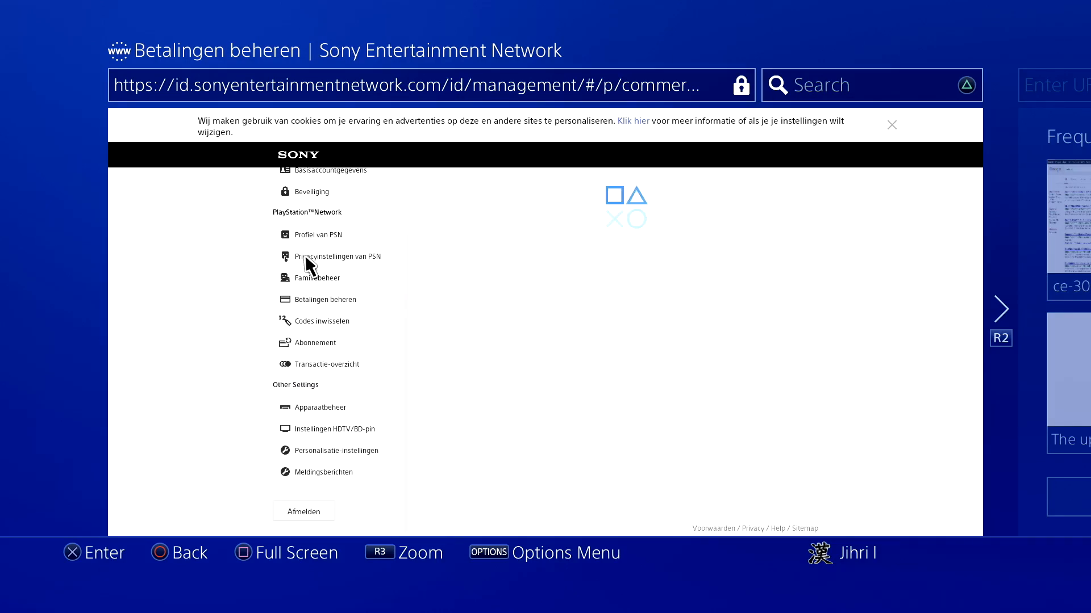
left_click(315, 342)
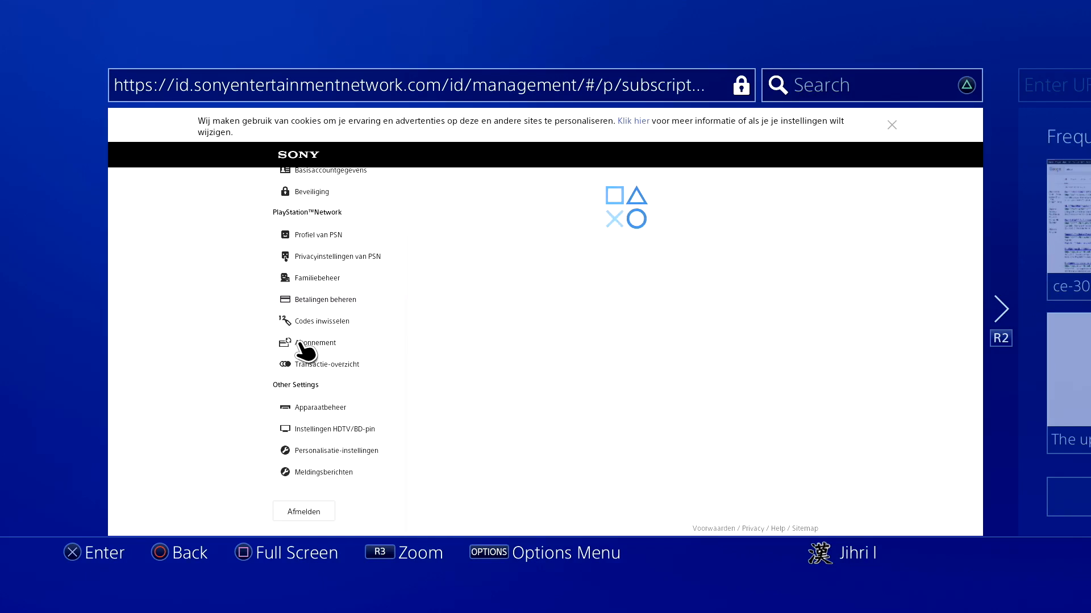
left_click(315, 342)
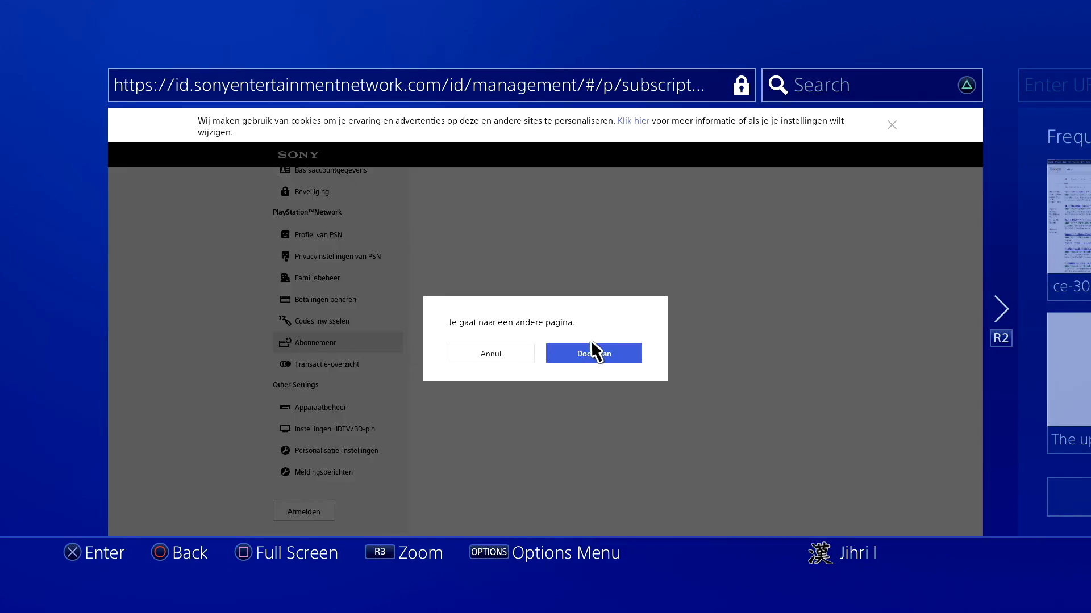
Step: Confirm with 'Doorgaan' to load the Abonnementbeheer page, which ends at a password re-entry popup
left_click(591, 353)
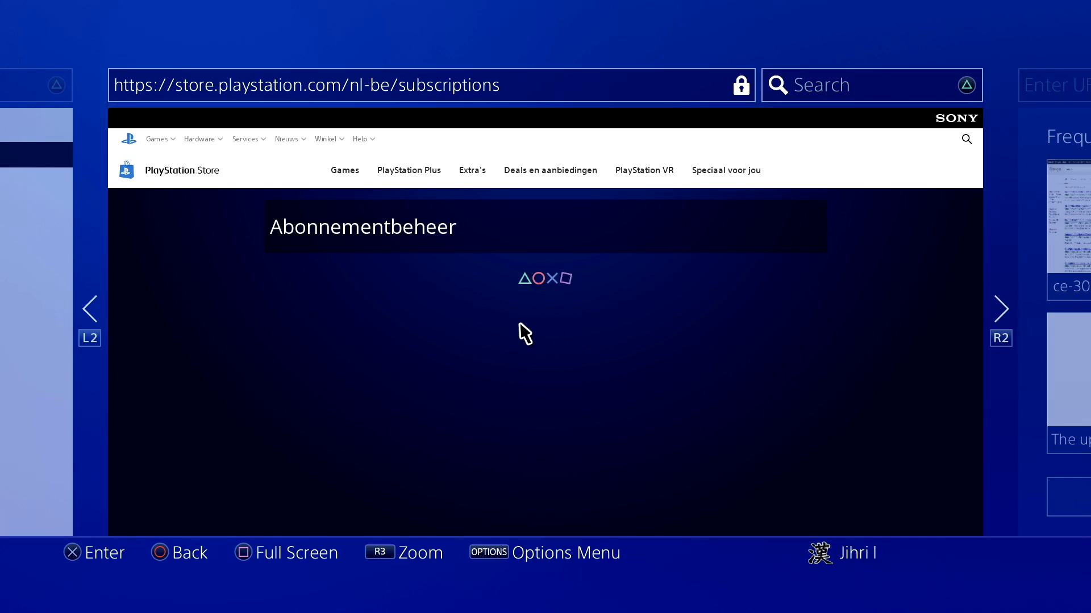
mouse_move(582, 334)
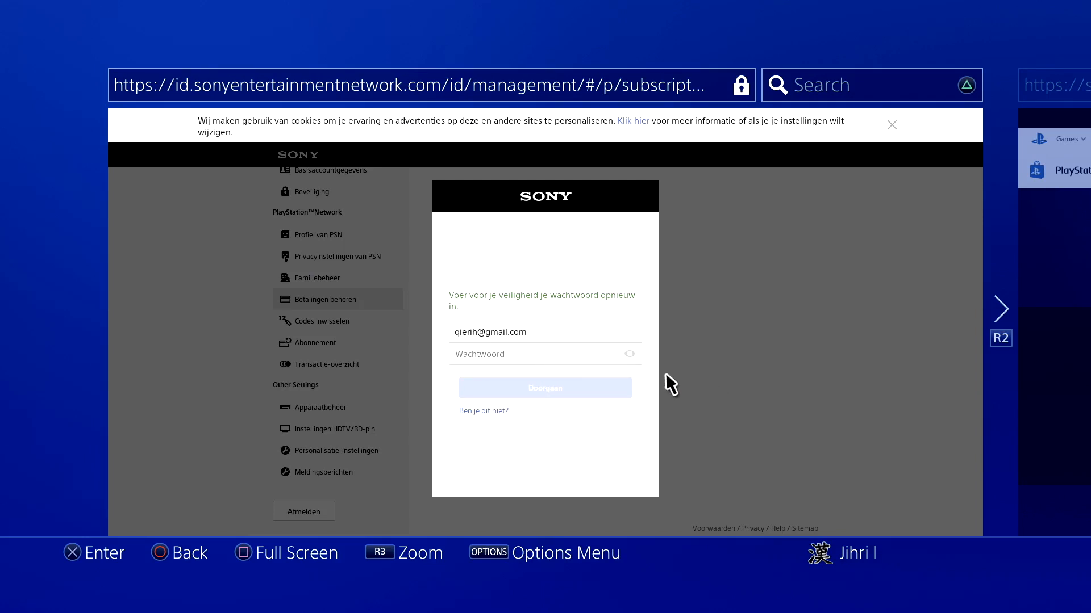
Step: Dismiss the password prompt, choose 'Betalingen beheren' again and acknowledge the 'Er is een fout opgetreden' error with OK
left_click(544, 387)
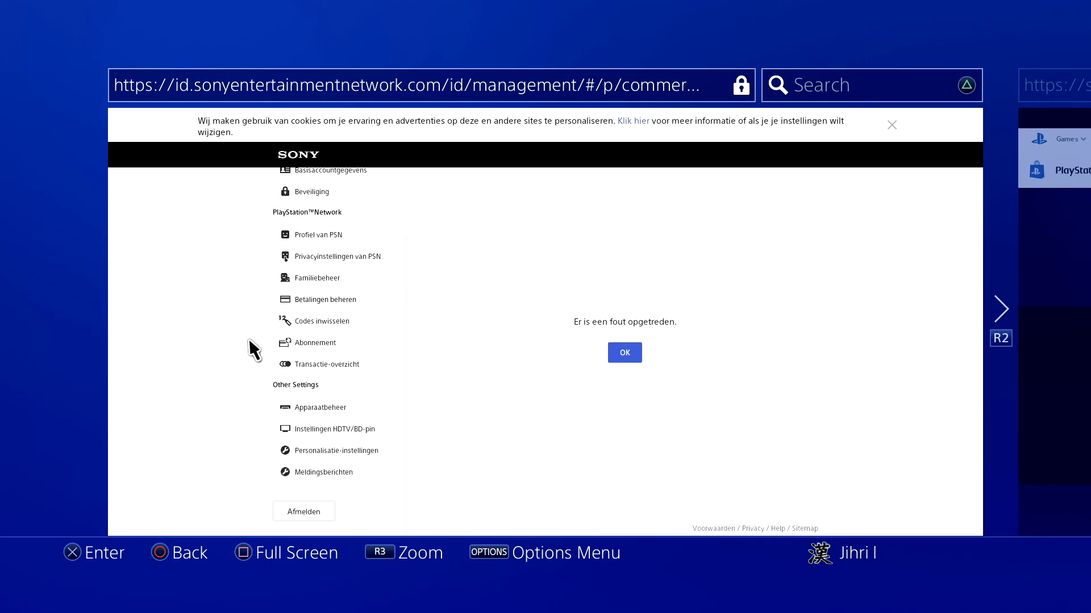
mouse_move(331, 344)
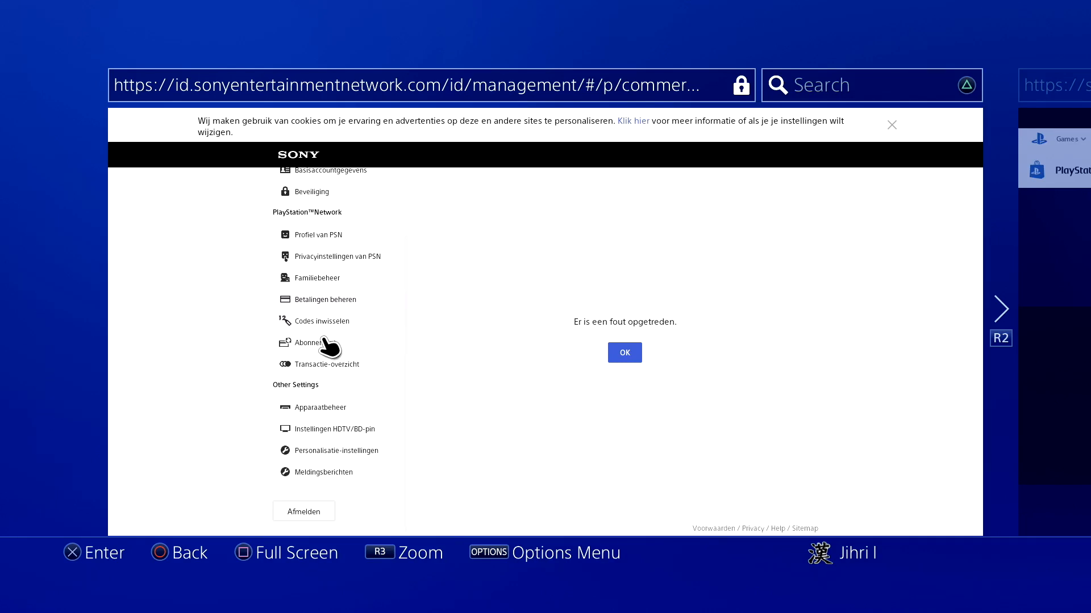
mouse_move(322, 298)
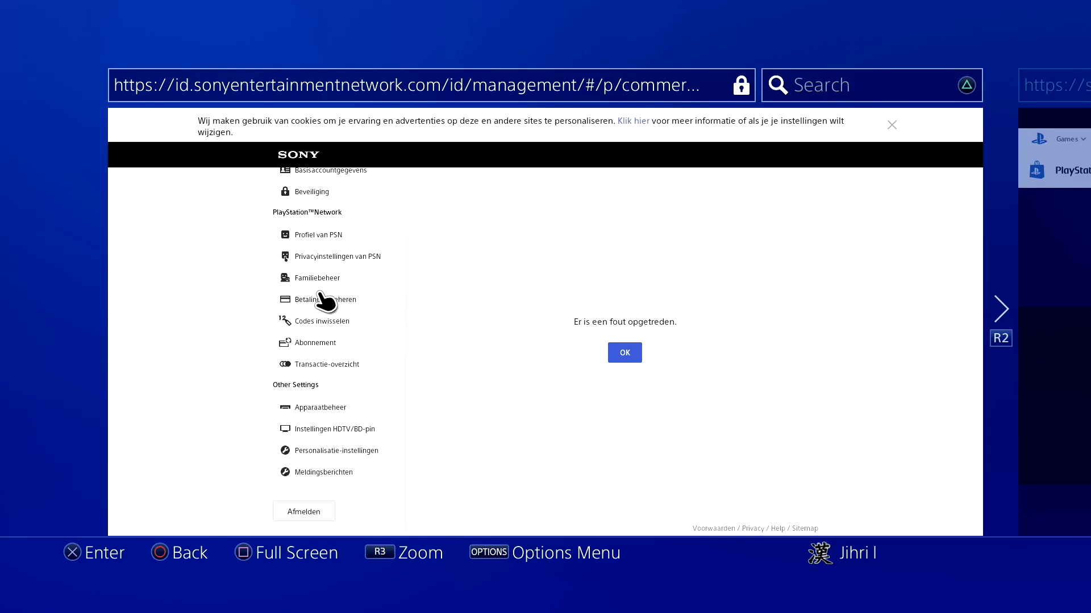
left_click(623, 352)
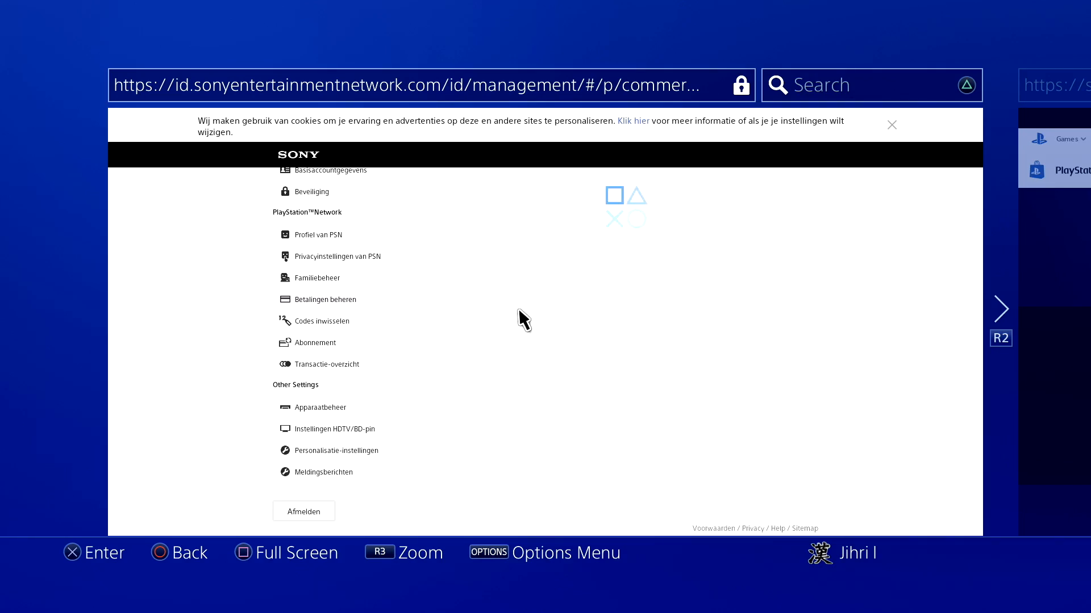
left_click(325, 299)
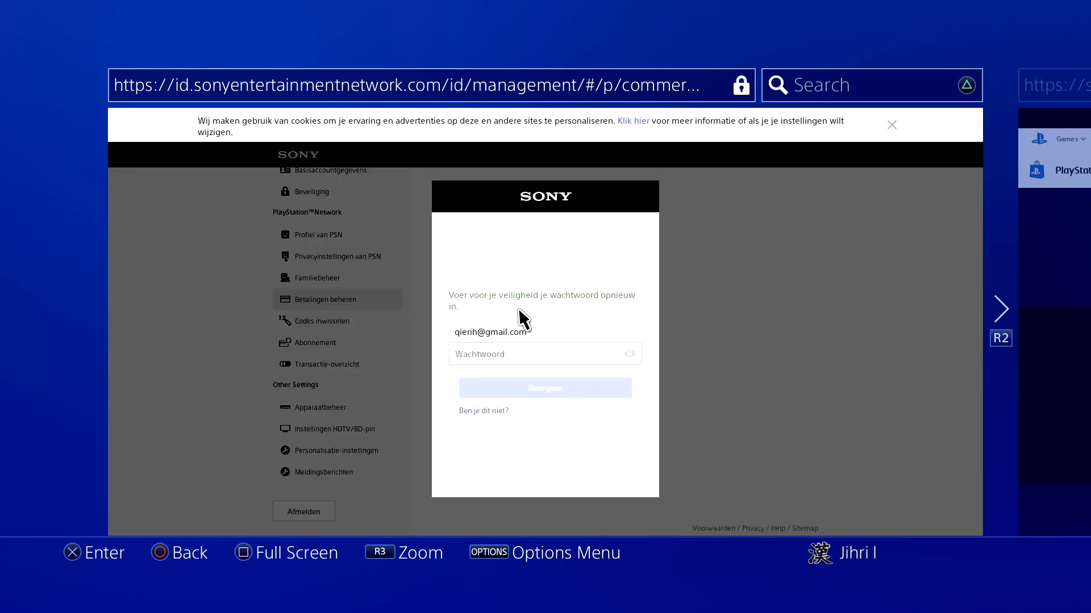
mouse_move(514, 389)
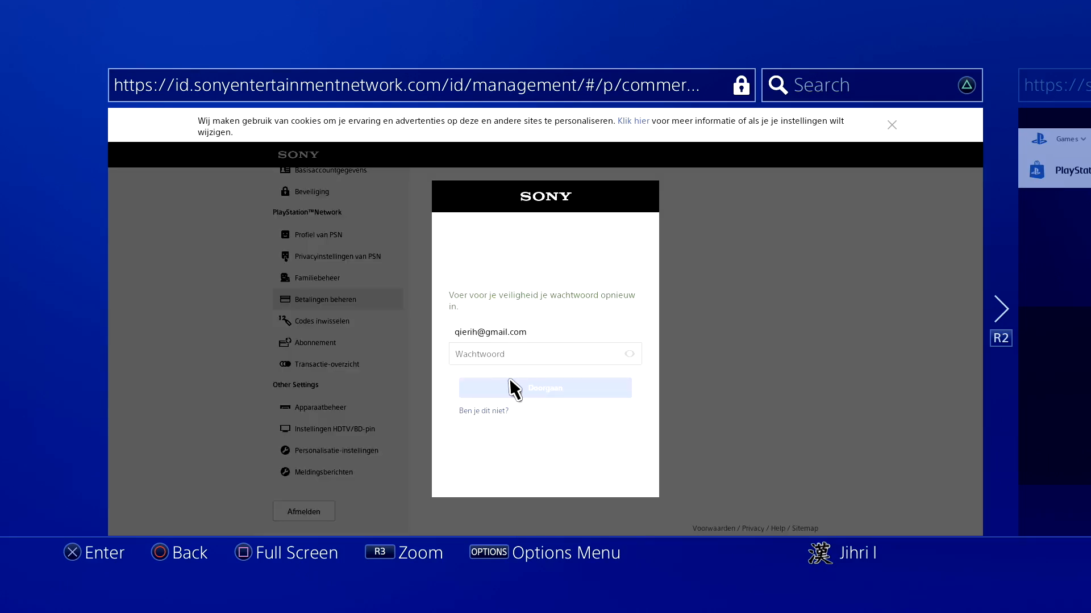
mouse_move(597, 360)
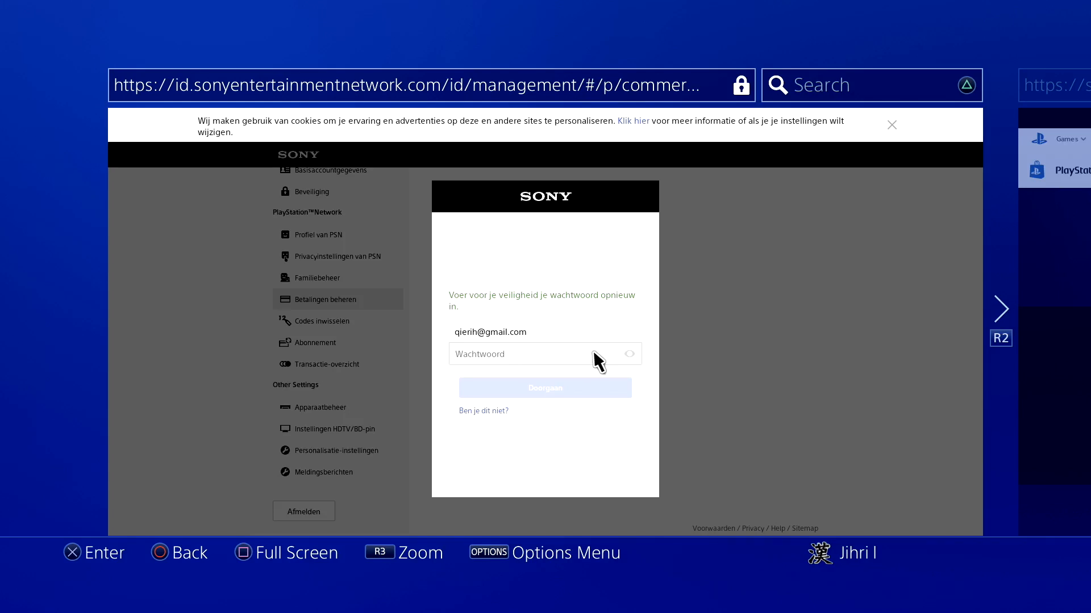
mouse_move(571, 364)
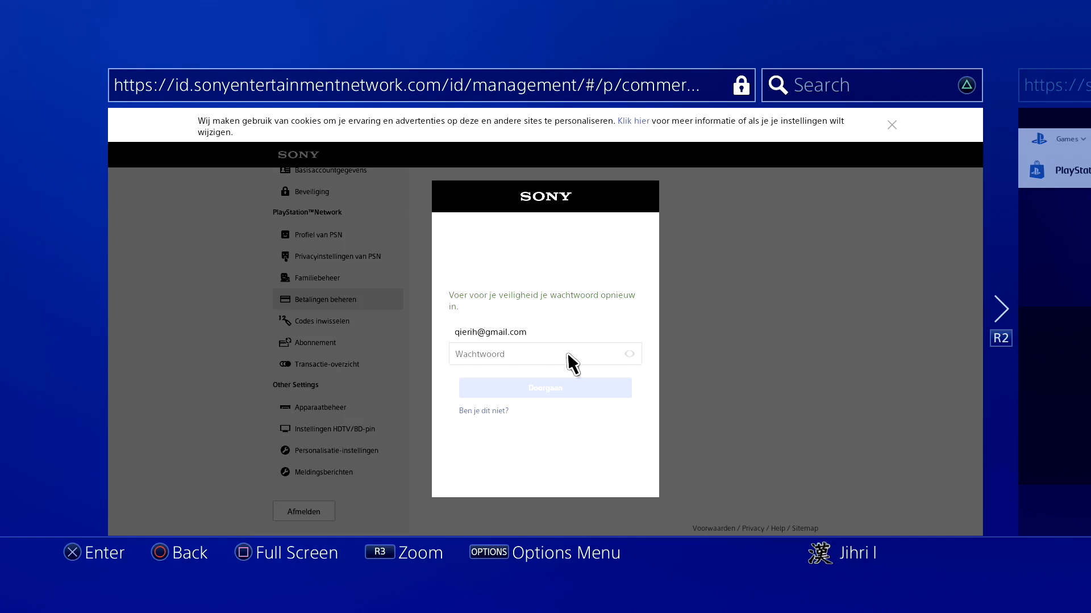
left_click(544, 387)
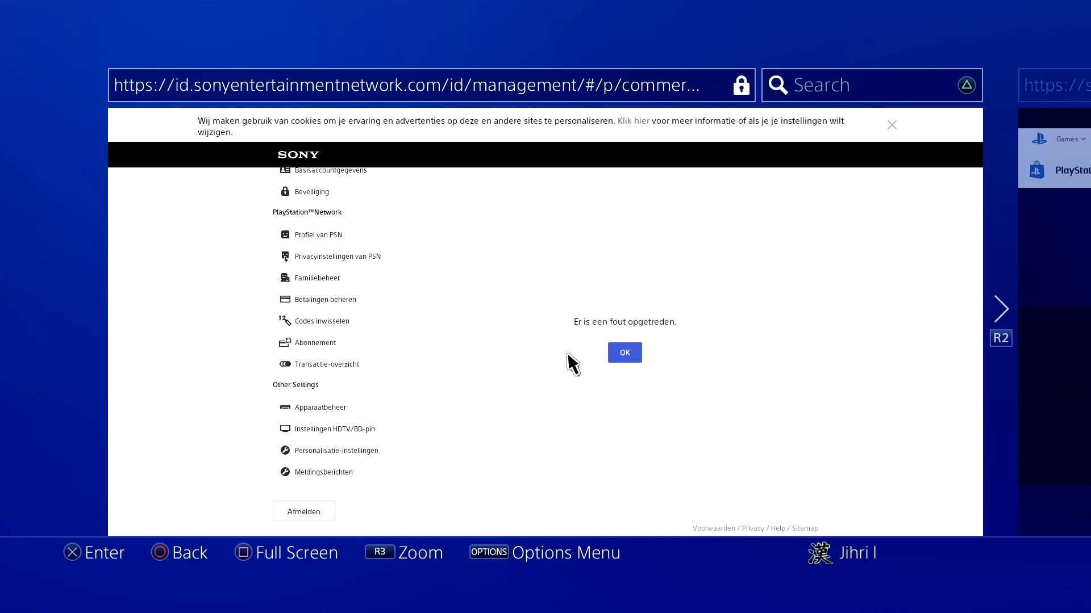
left_click(315, 342)
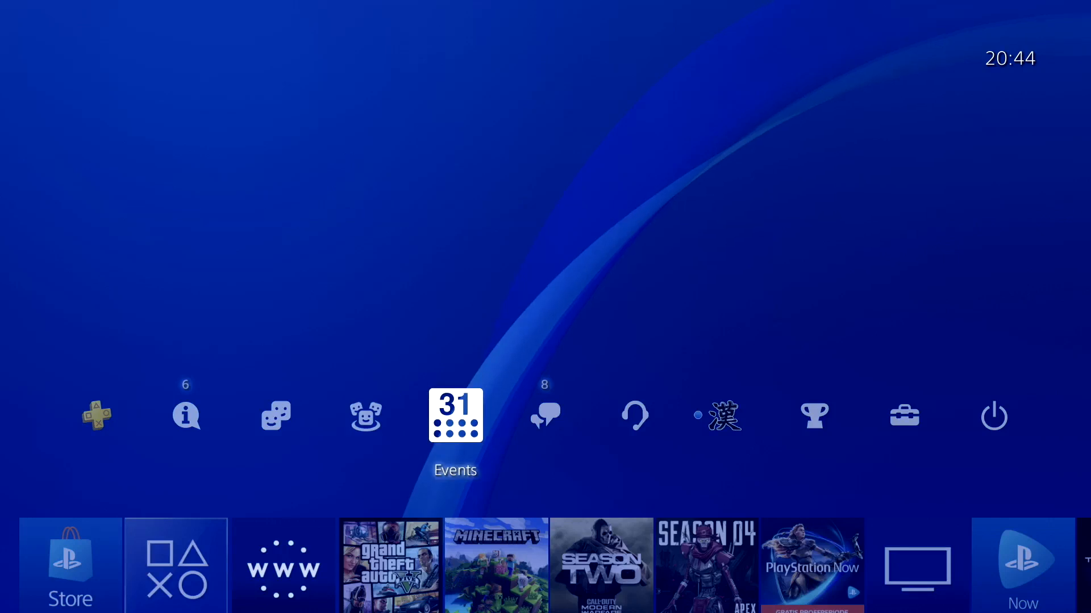
Step: Select Communities on the home screen's function bar and launch it, reaching the 'Please wait' loading screen
left_click(454, 415)
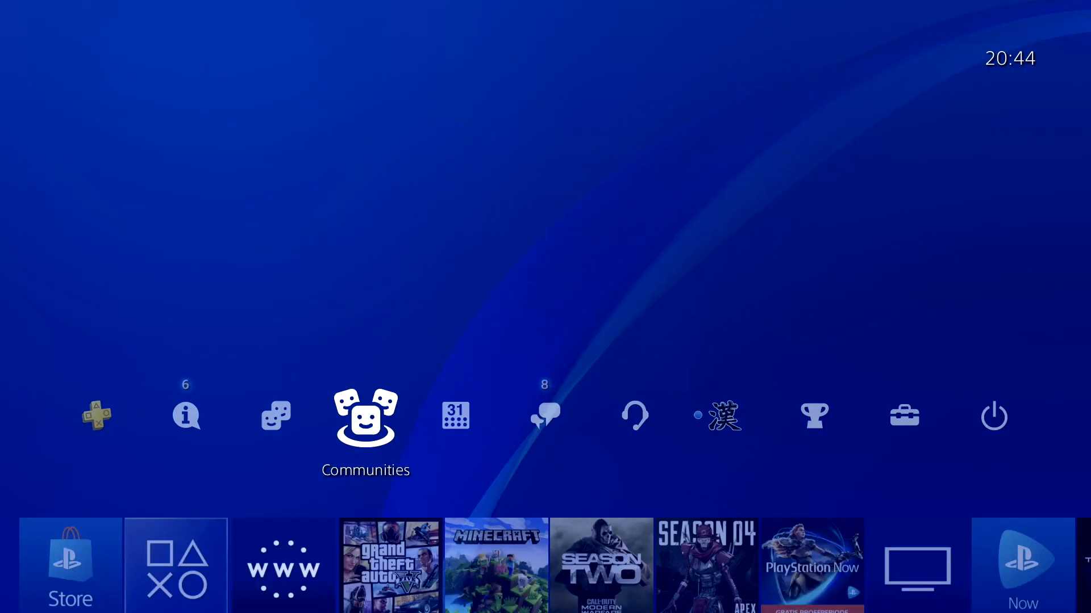
left_click(364, 416)
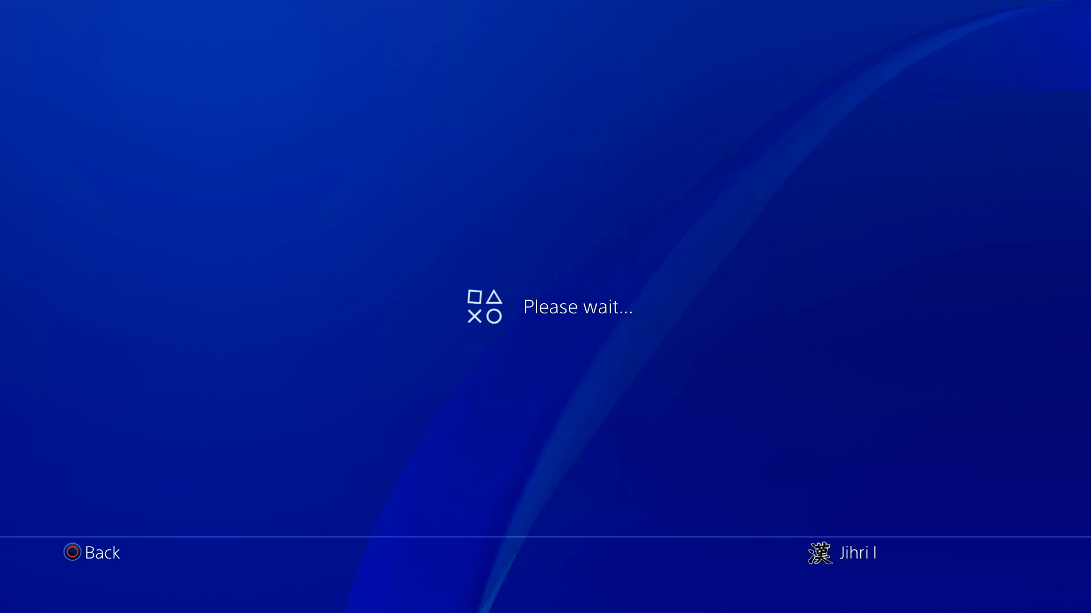